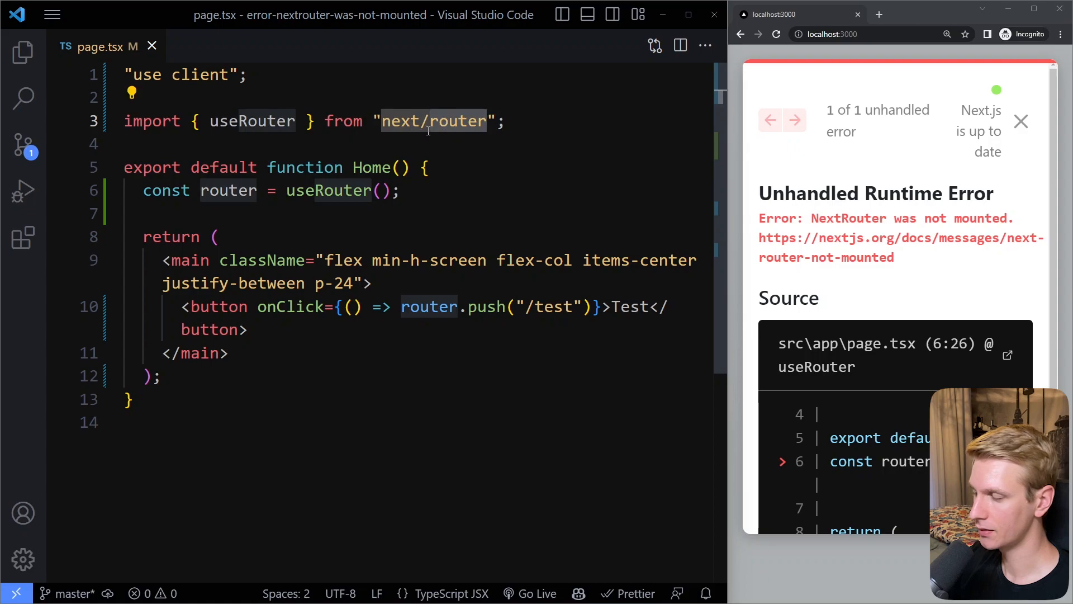
{"action": "mouse_move", "coordinate": [551, 141]}
{"action": "type", "text": "navigation"}
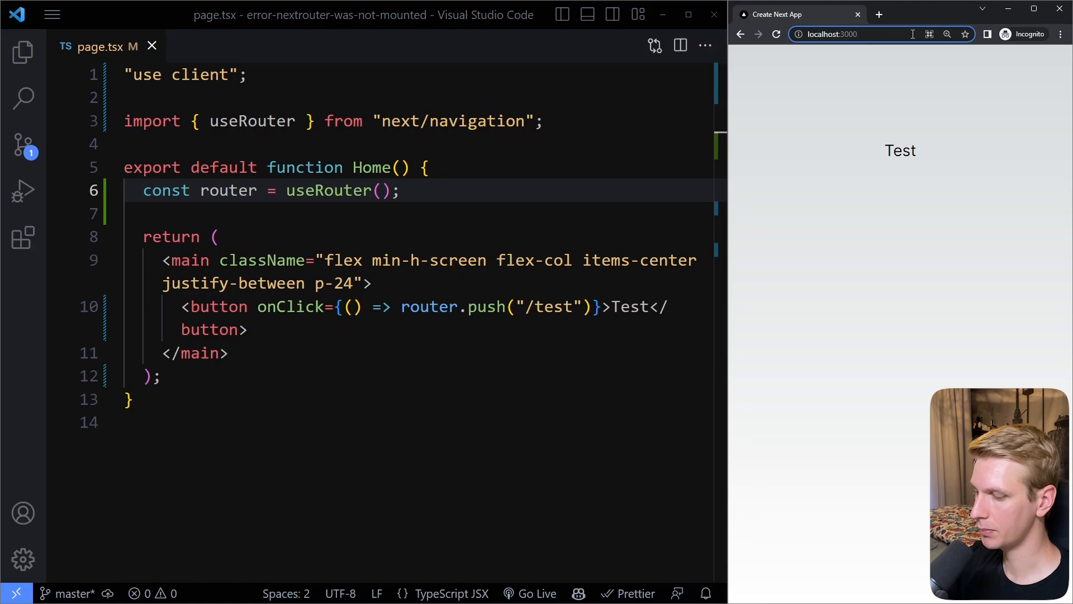
Reload localhost:3000 to confirm the NextRouter error is gone, then begin adding a usePathname() call.
{"action": "left_click", "coordinate": [849, 34]}
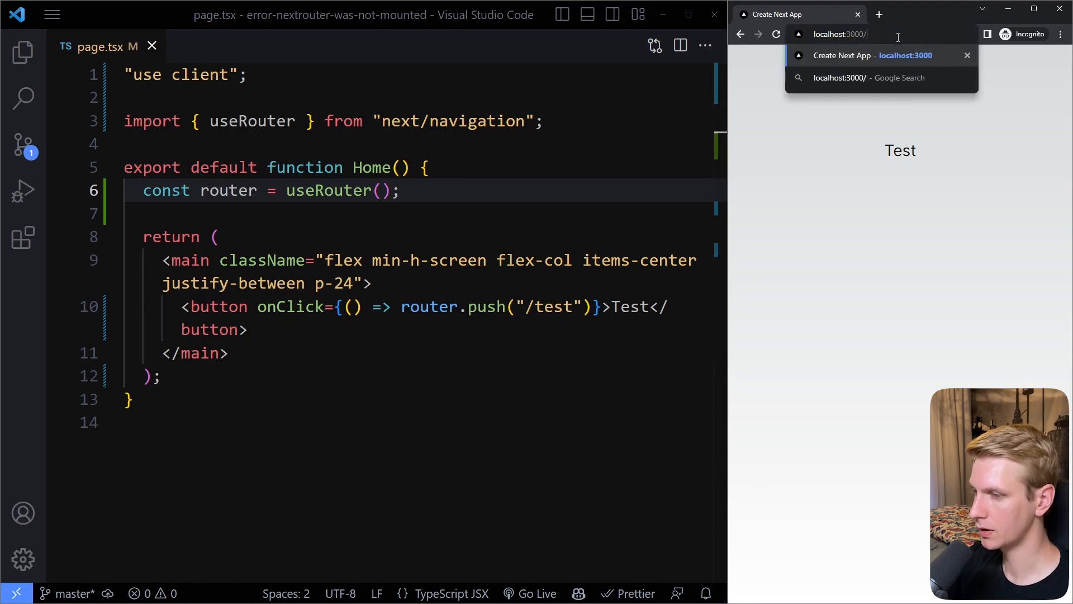
{"action": "left_click", "coordinate": [526, 192]}
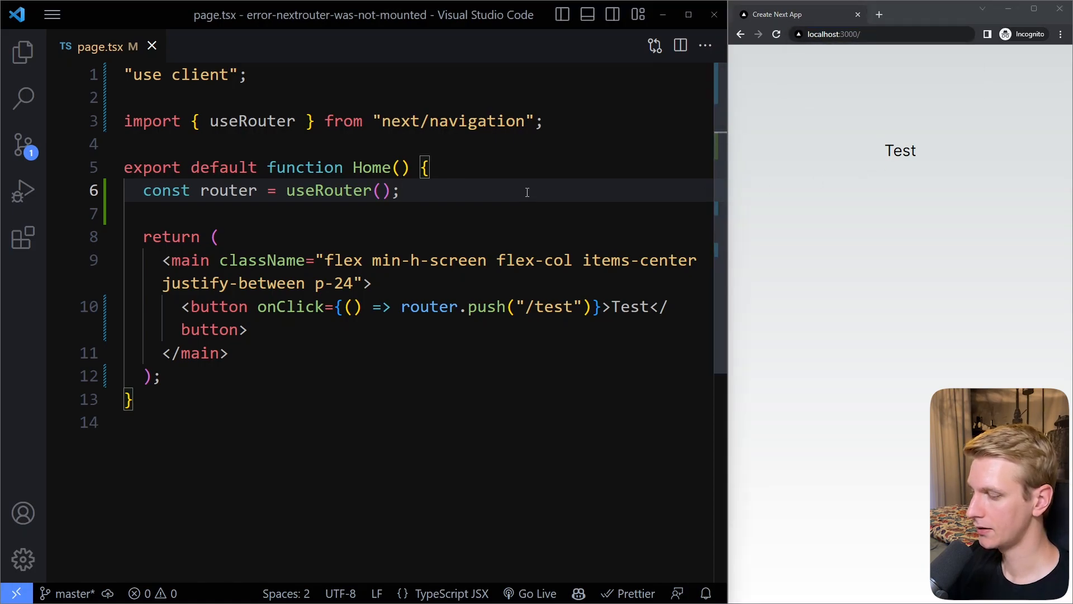
{"action": "type", "text": "usePathname();"}
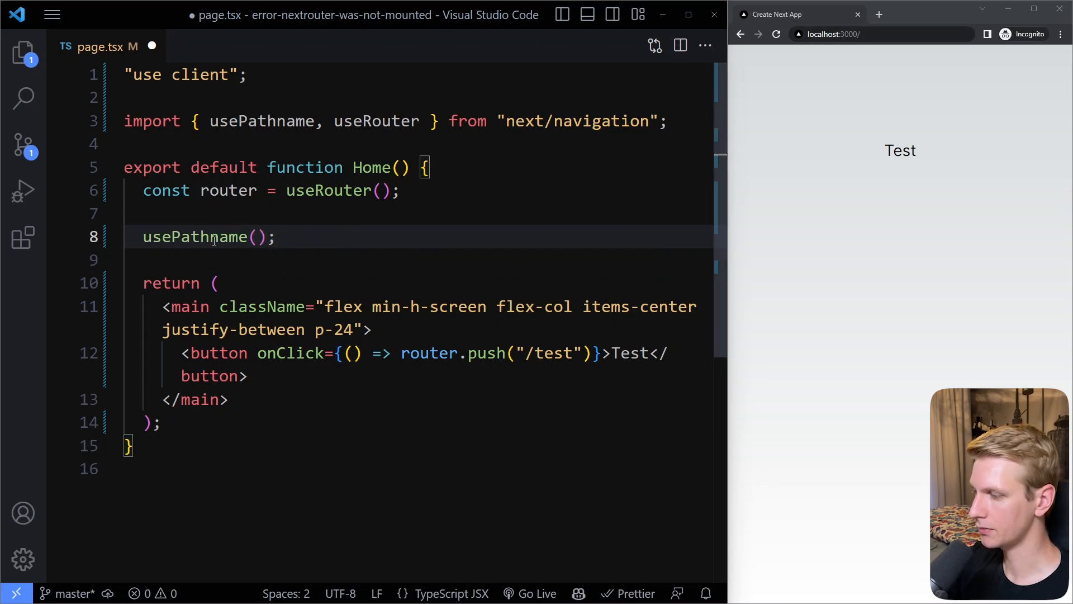
{"action": "mouse_move", "coordinate": [197, 237]}
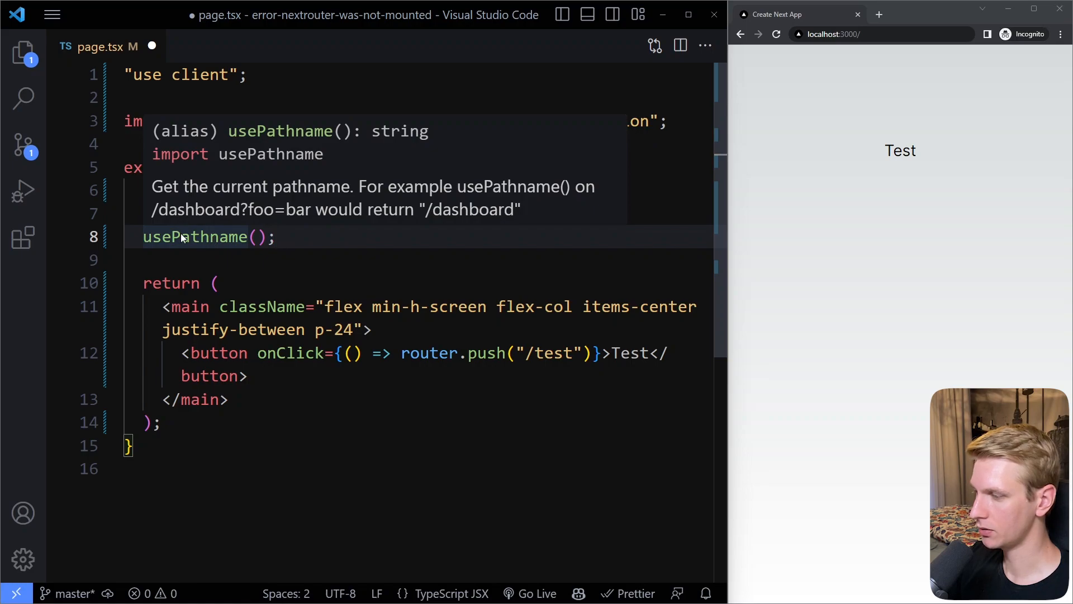
{"action": "mouse_move", "coordinate": [465, 205]}
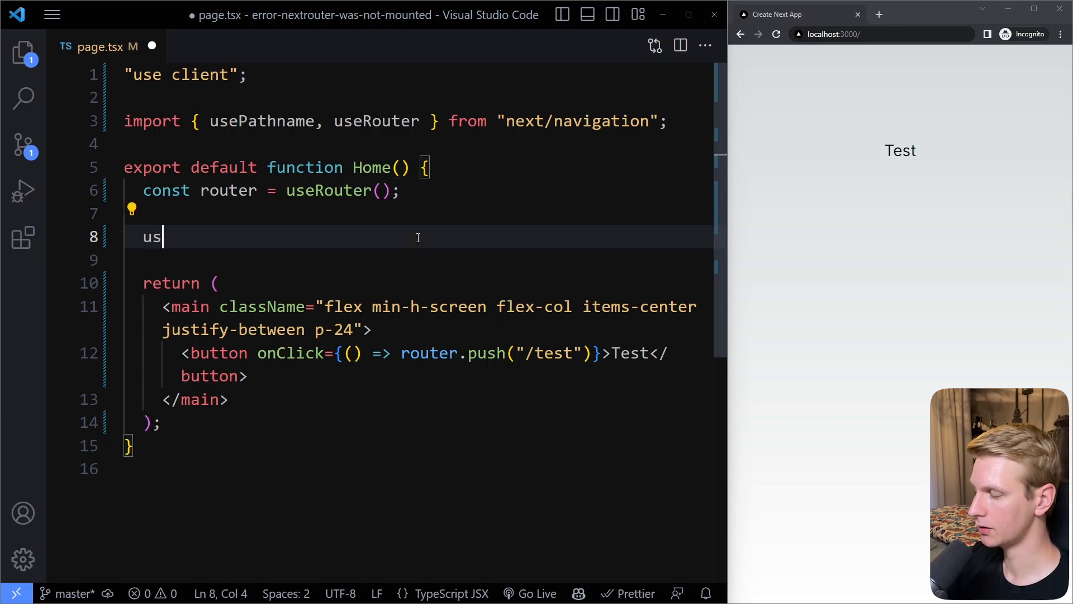
Call useSearchParams() with auto-import from next/navigation and start a const searchParams declaration.
{"action": "type", "text": "Sr"}
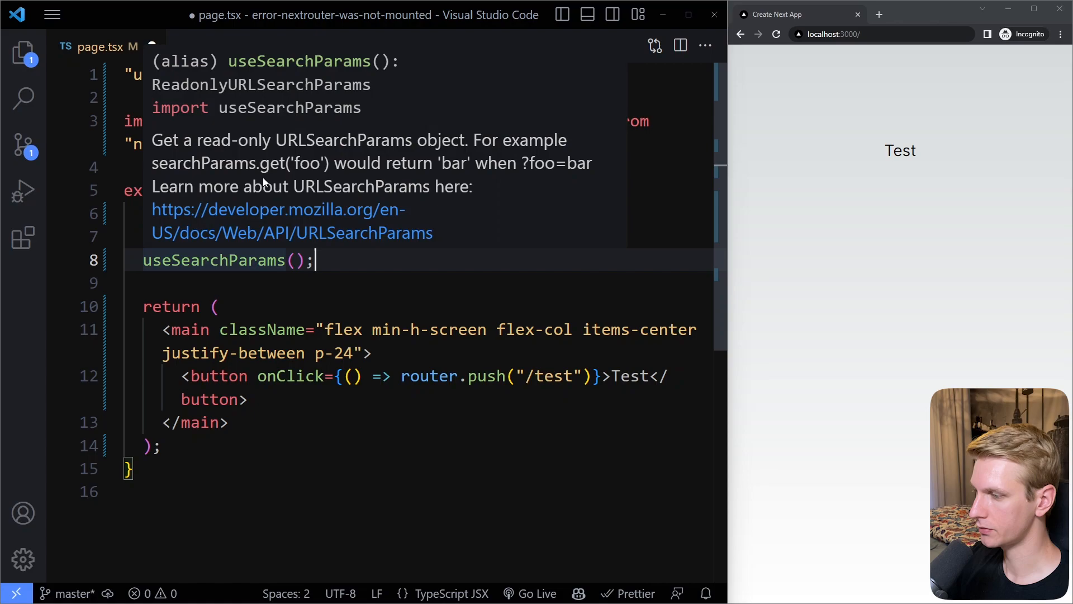
{"action": "mouse_move", "coordinate": [495, 178]}
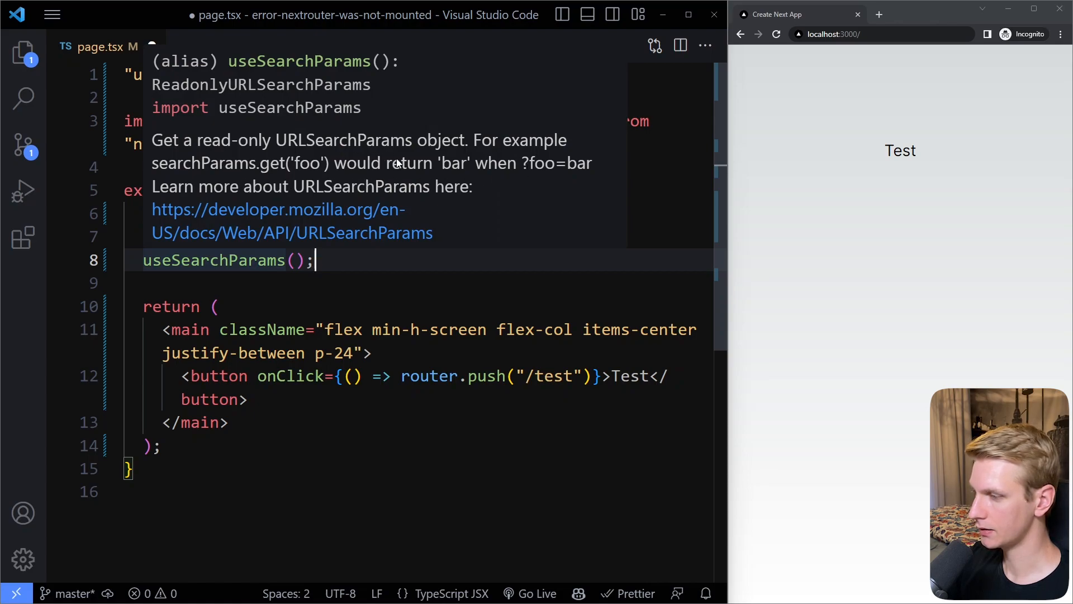
{"action": "mouse_move", "coordinate": [527, 177]}
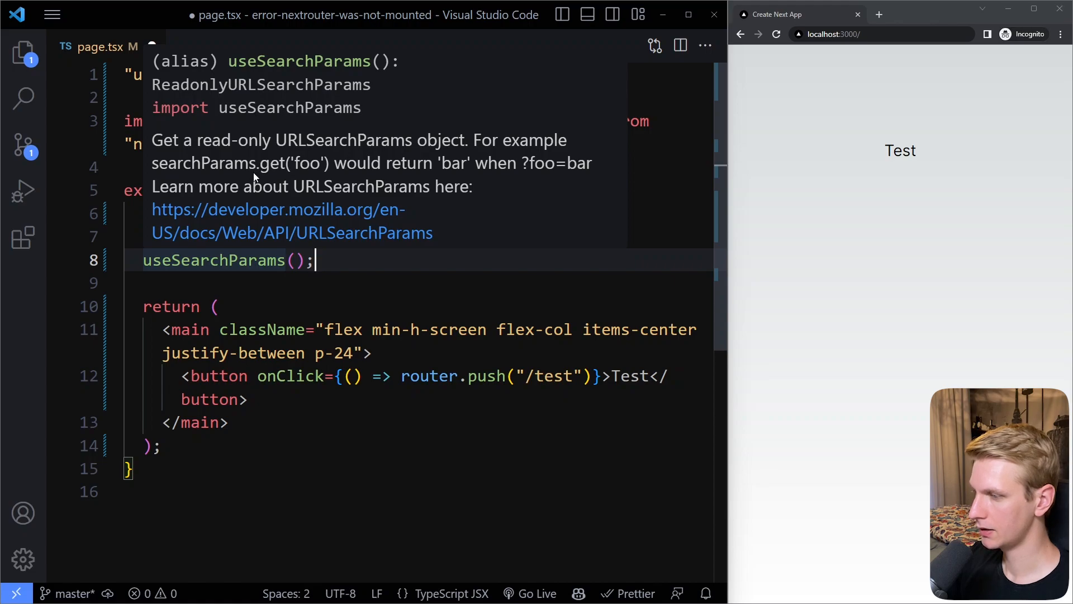
{"action": "mouse_move", "coordinate": [359, 169]}
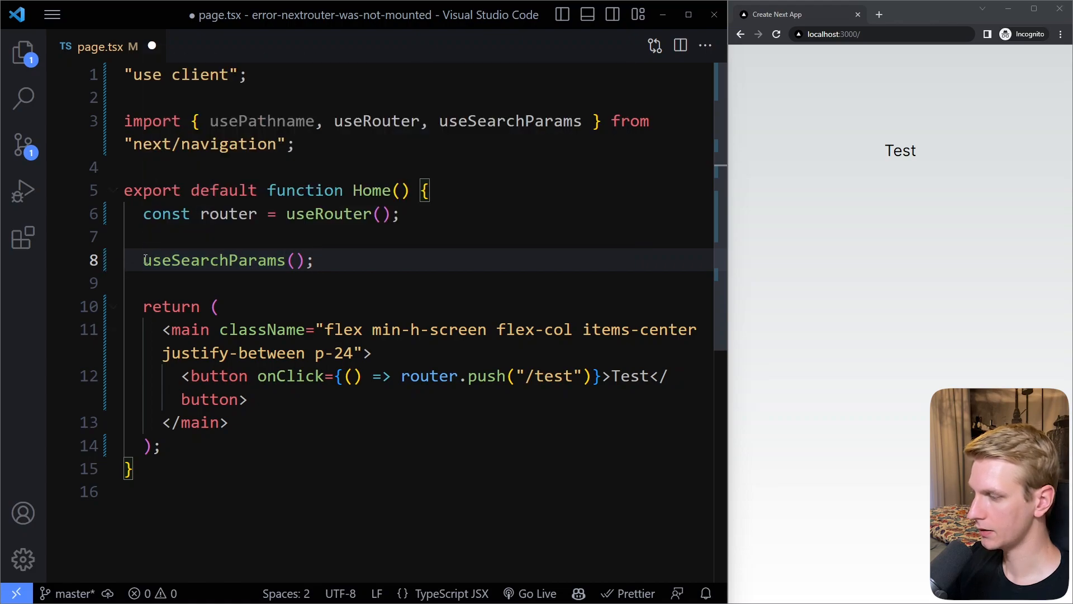
{"action": "type", "text": "const searchParams"}
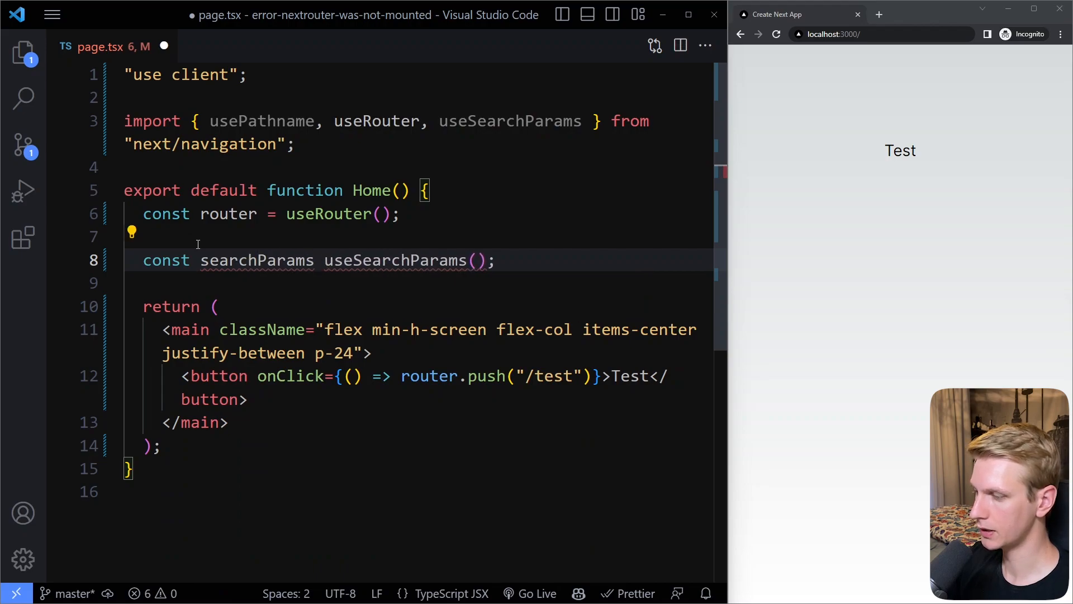
Declare const pathname = usePathname() and read searchParams.get("test").
{"action": "type", "text": "const pathname = usePathname();"}
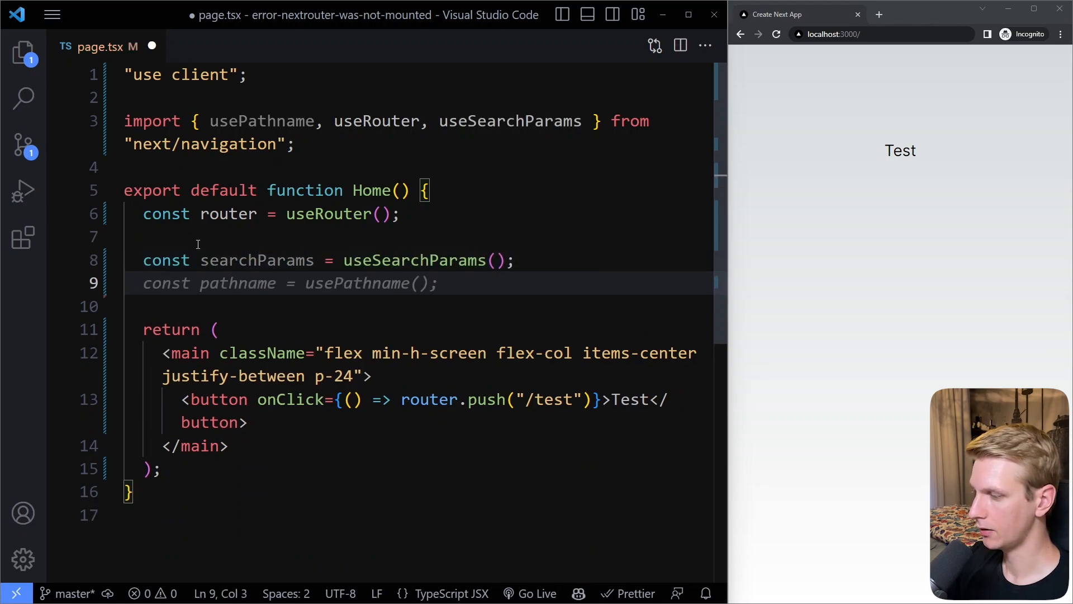
{"action": "type", "text": "searchParams."}
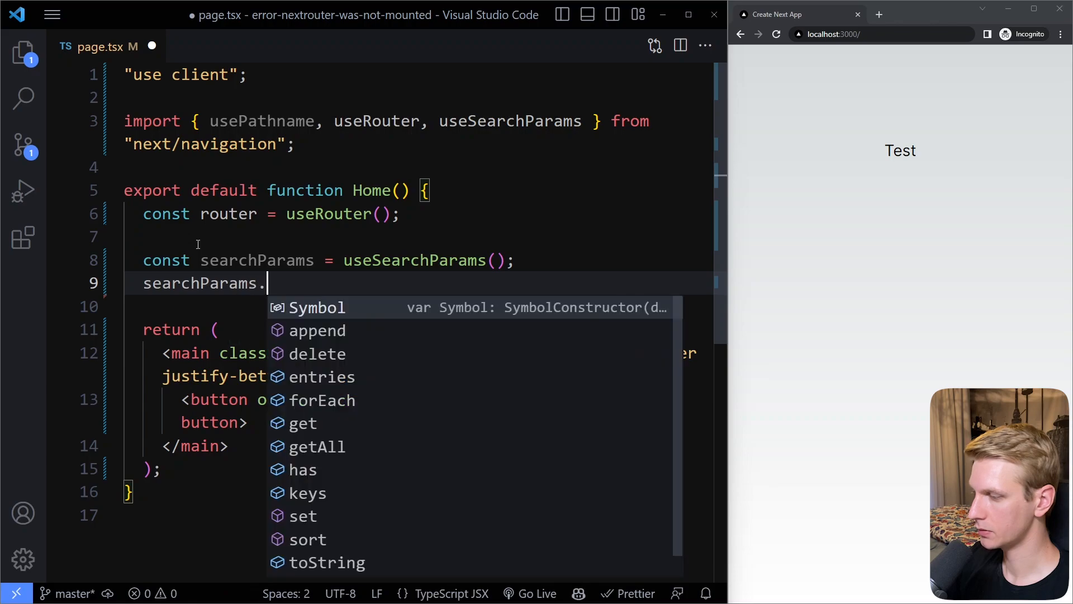
{"action": "type", "text": "get(\"test\");"}
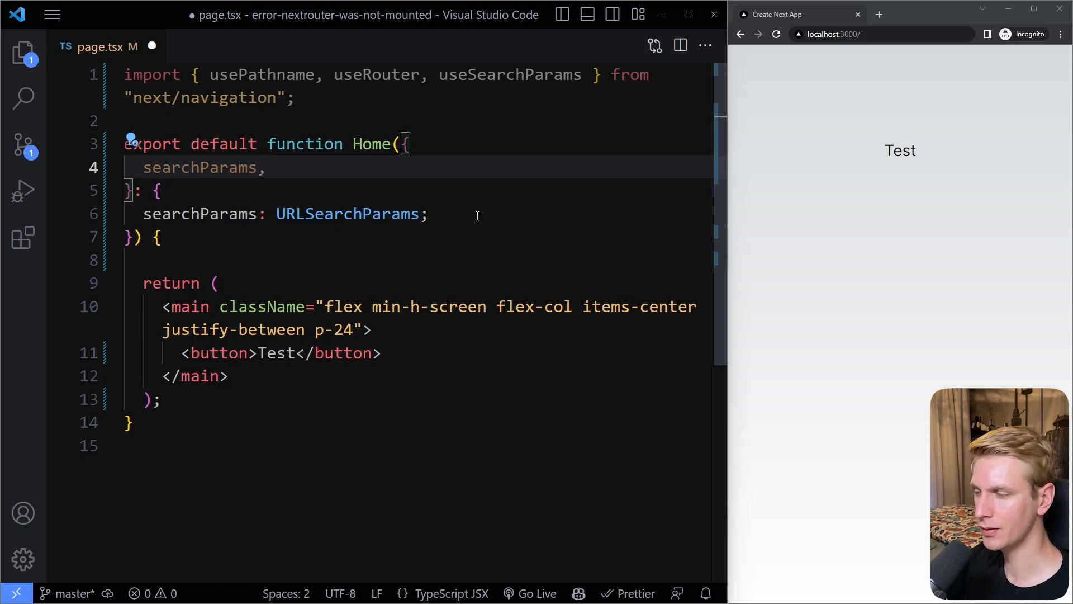
{"action": "mouse_move", "coordinate": [487, 213]}
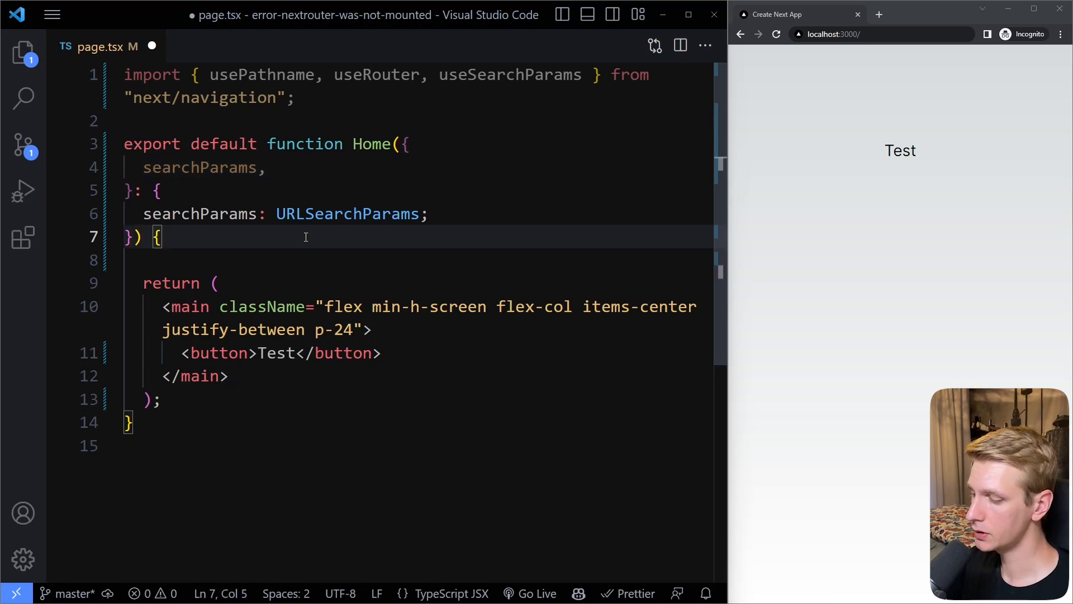
Write Router.events.on("routeChangeComplete", (url) => { inside Home.
{"action": "type", "text": "rout"}
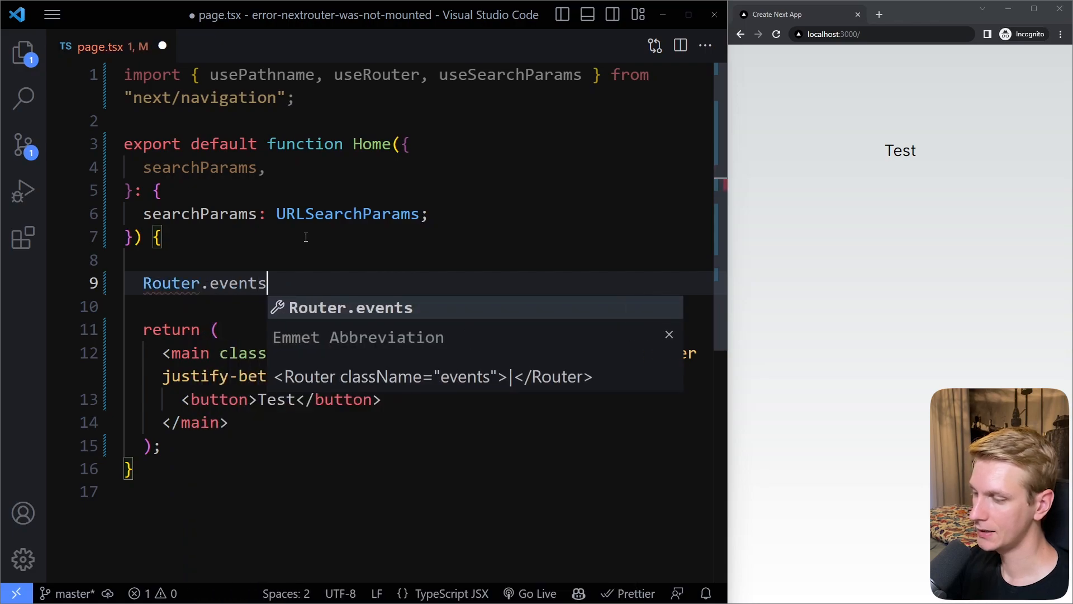
{"action": "type", "text": ".on(\"routeChangeComplete\", (url) => {"}
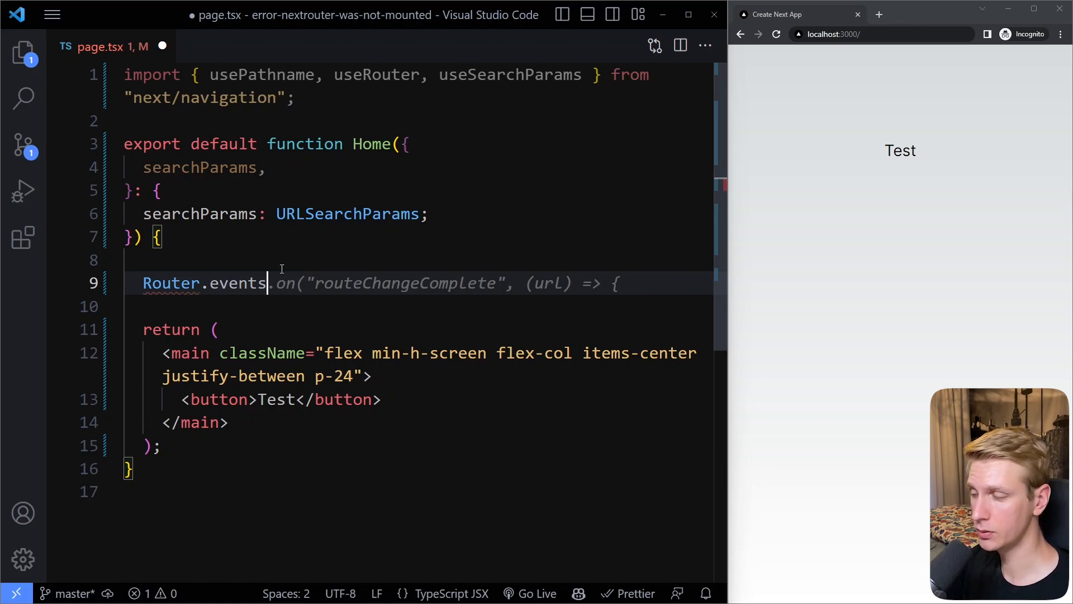
{"action": "mouse_move", "coordinate": [229, 249]}
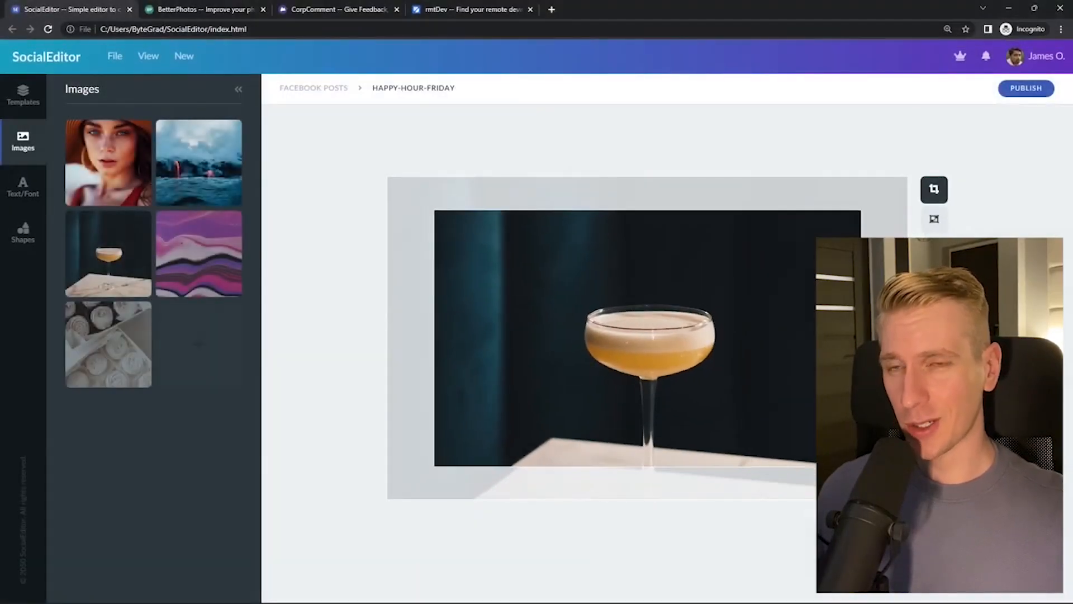
Switch between demo app tabs, searching 'react developer' in rmtDev along the way.
{"action": "left_click", "coordinate": [203, 9]}
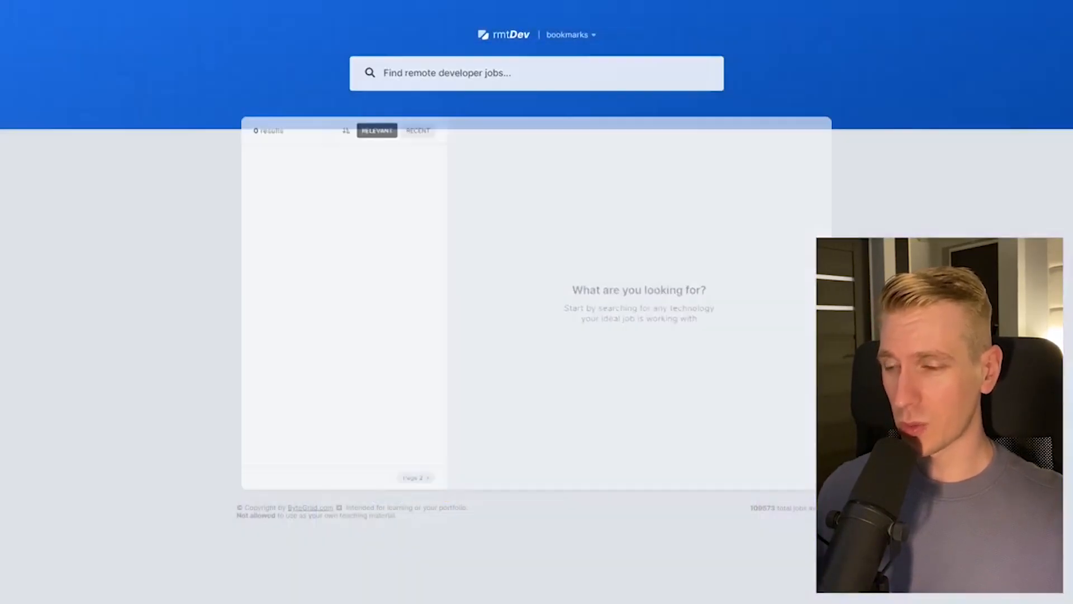
{"action": "type", "text": "react developer"}
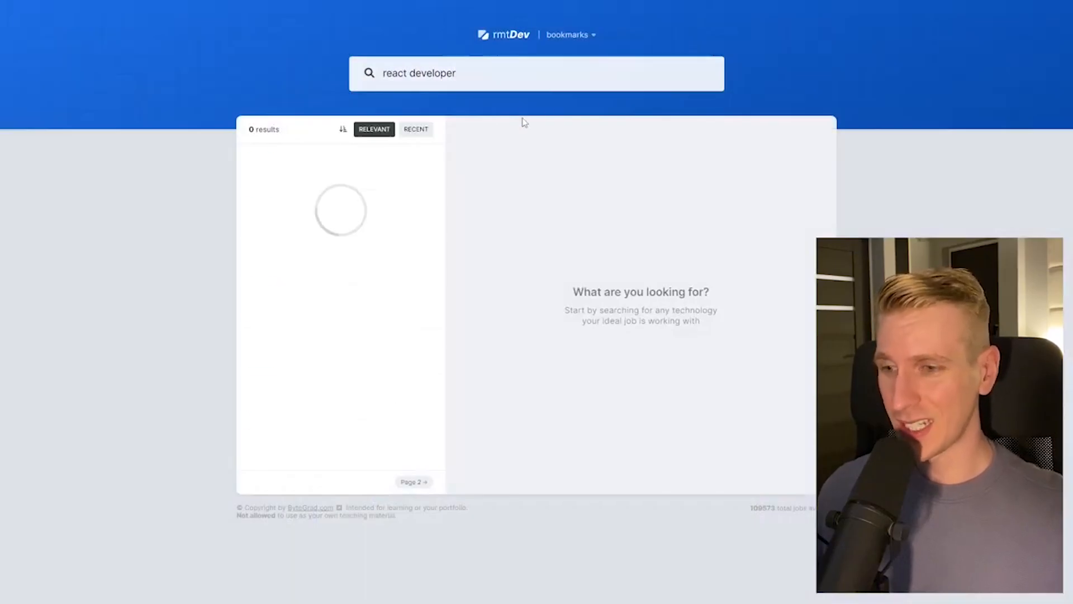
{"action": "left_click", "coordinate": [68, 9]}
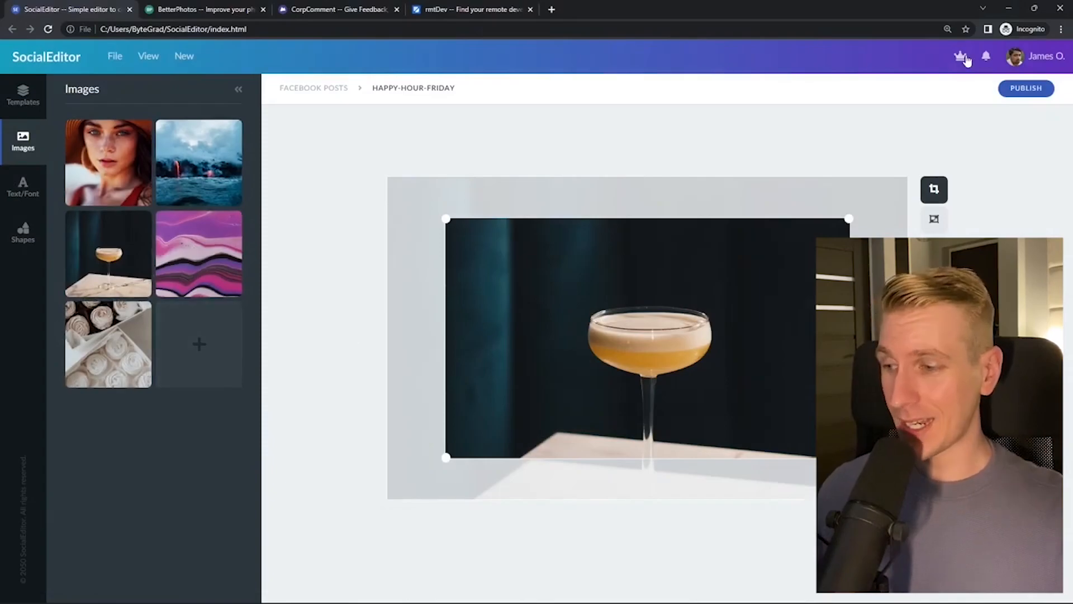
{"action": "left_click", "coordinate": [204, 9]}
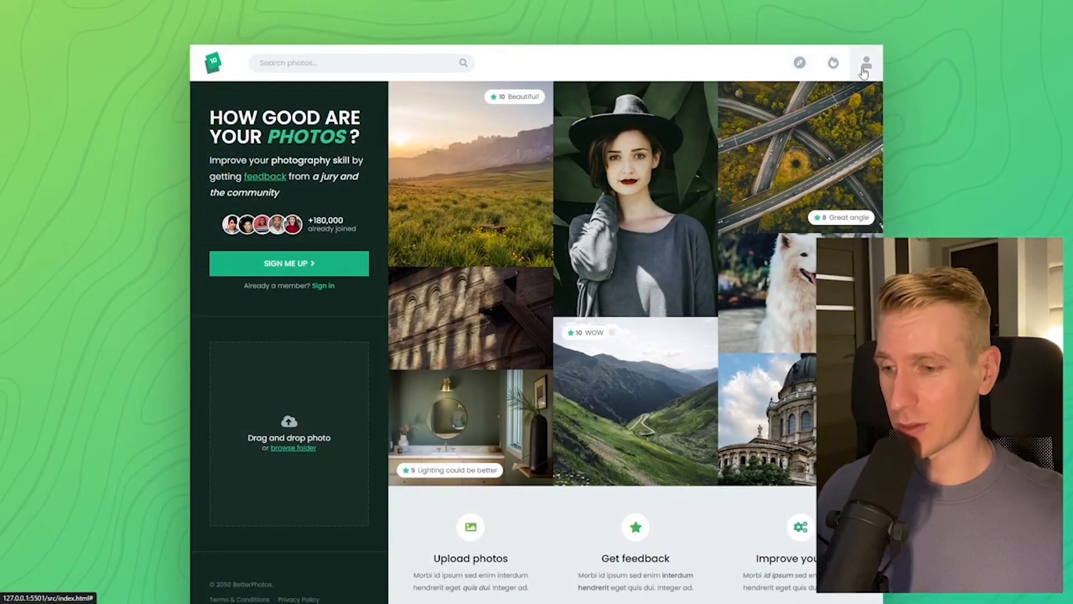
{"action": "mouse_move", "coordinate": [346, 390]}
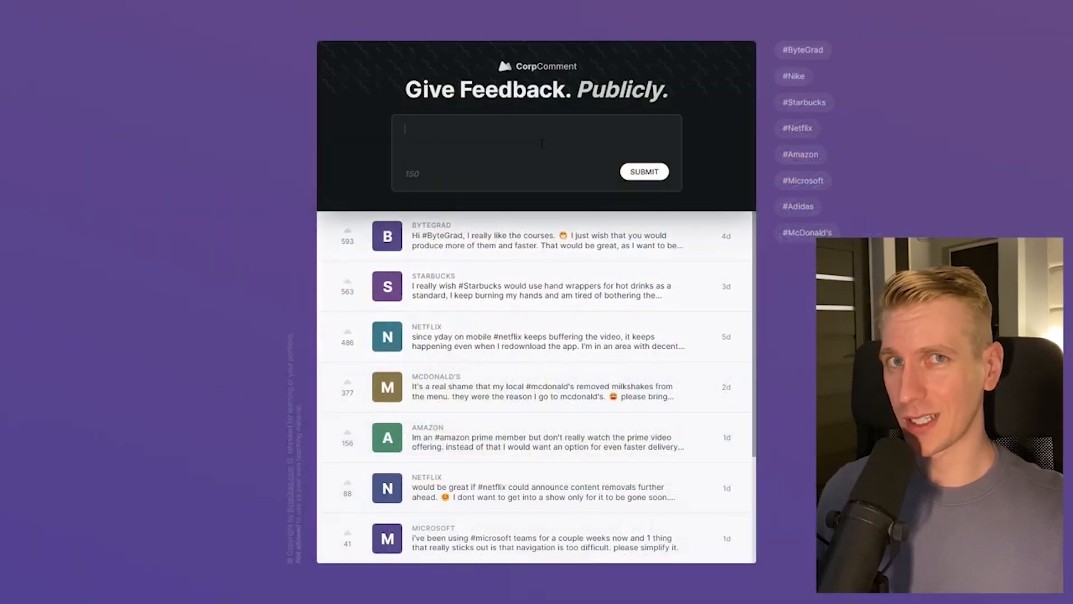
{"action": "mouse_move", "coordinate": [804, 102]}
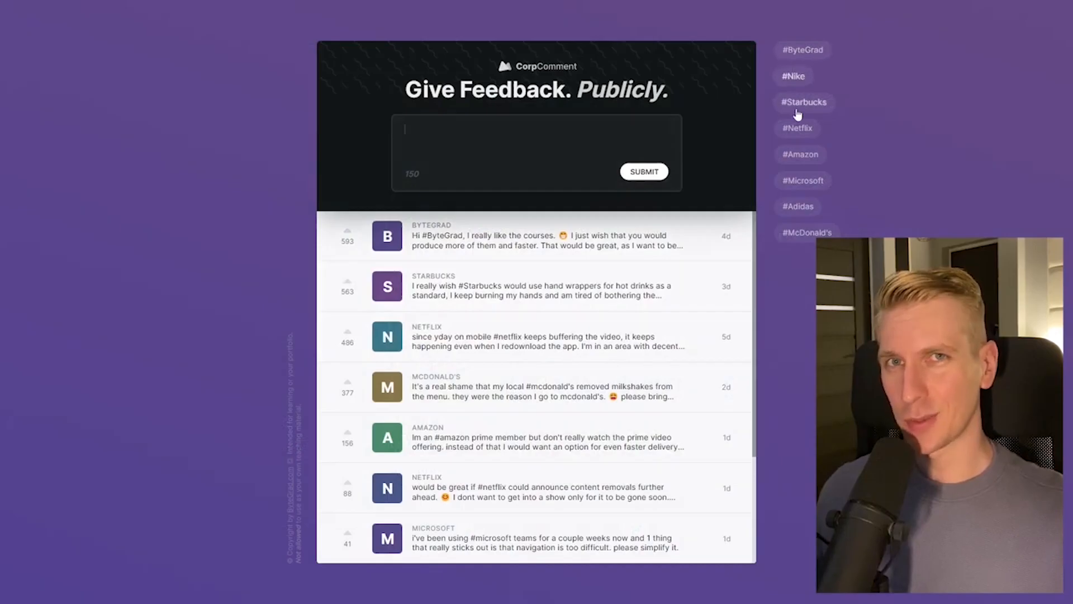